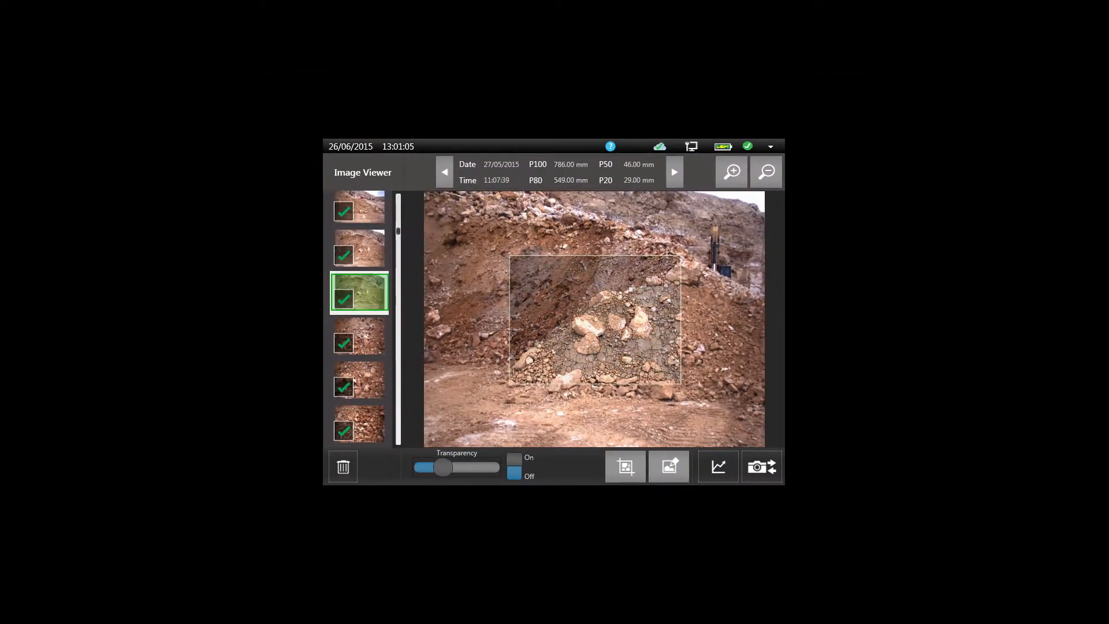
# Trace a split outline around the rock below the pale boulder and apply it with the green check.
pyautogui.moveTo(443, 468); pyautogui.dragTo(494, 468)
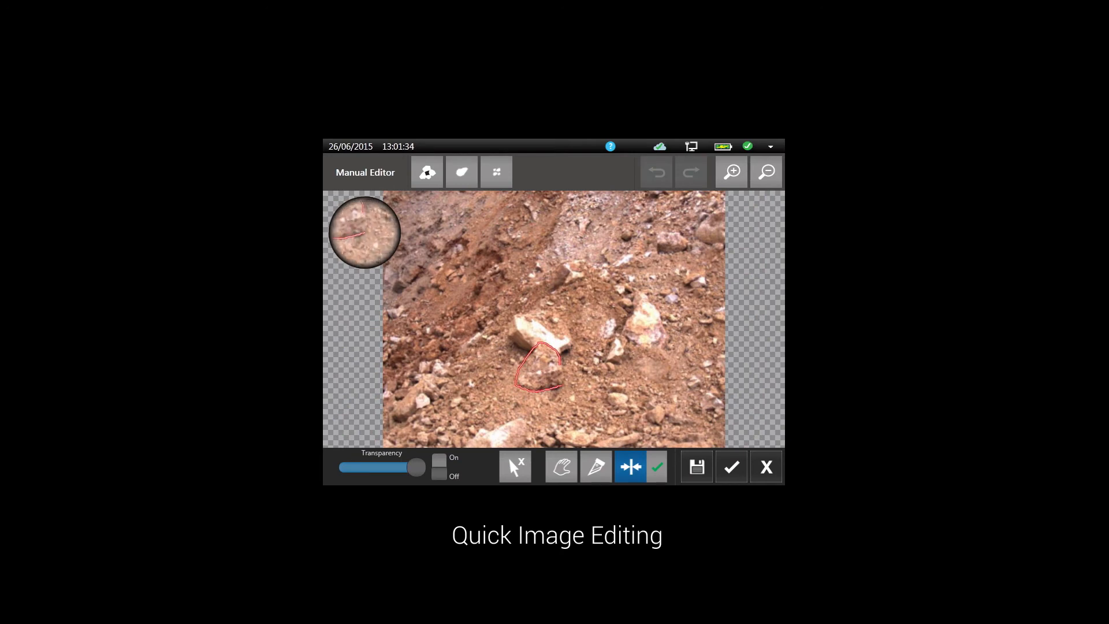
pyautogui.click(596, 467)
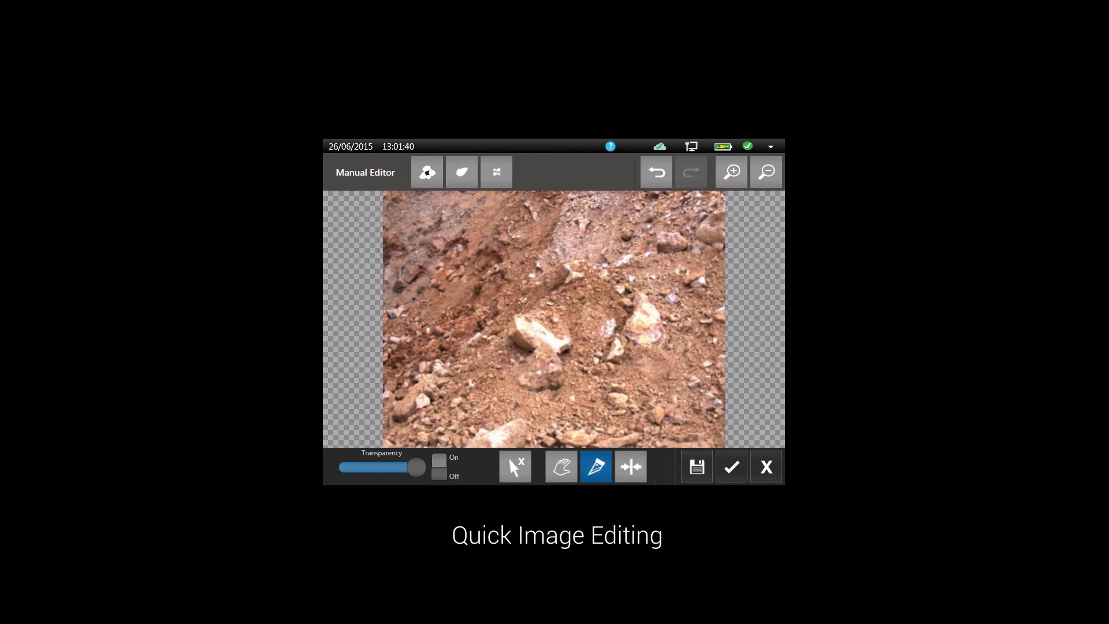